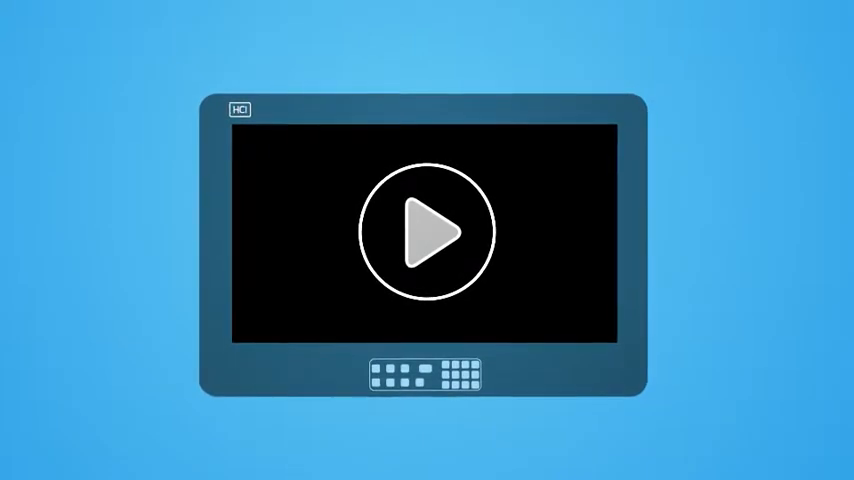
Step: Play the explainer until the light blue 3D cubes appear on the black background
left_click(427, 232)
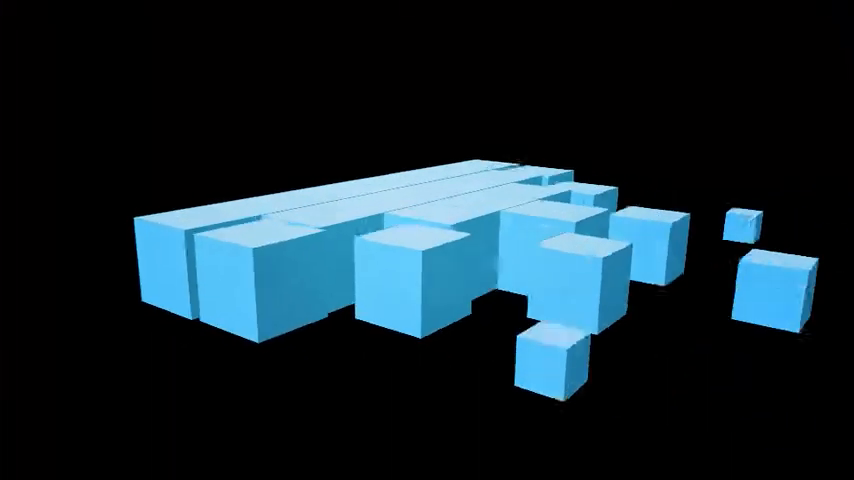